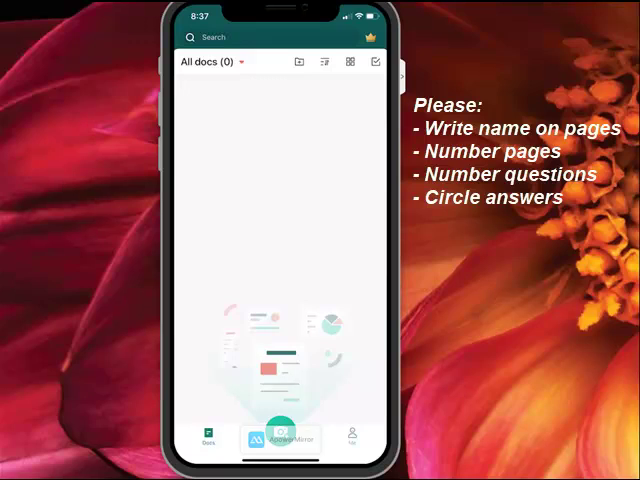
Open the CamScanner camera in Batch mode on the first math page.
left_click(279, 438)
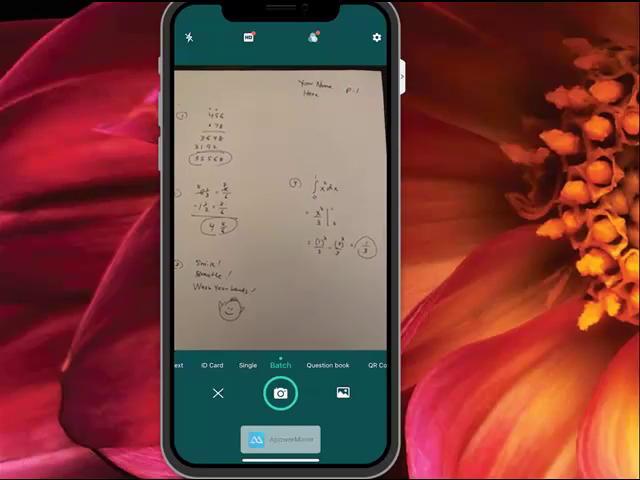
Capture the three handwritten math pages and open the first page's crop screen.
left_click(281, 393)
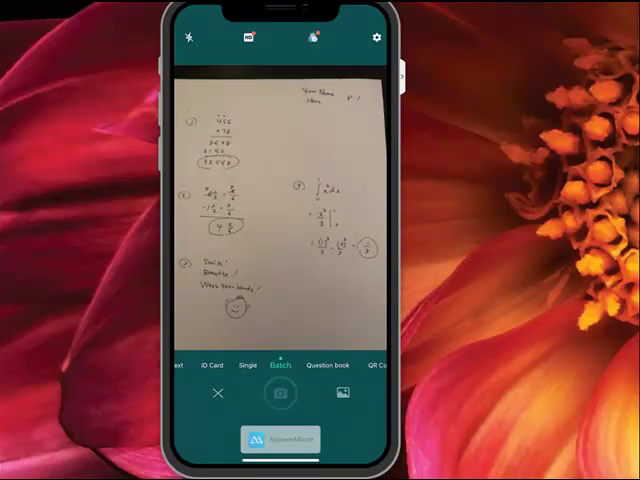
left_click(280, 392)
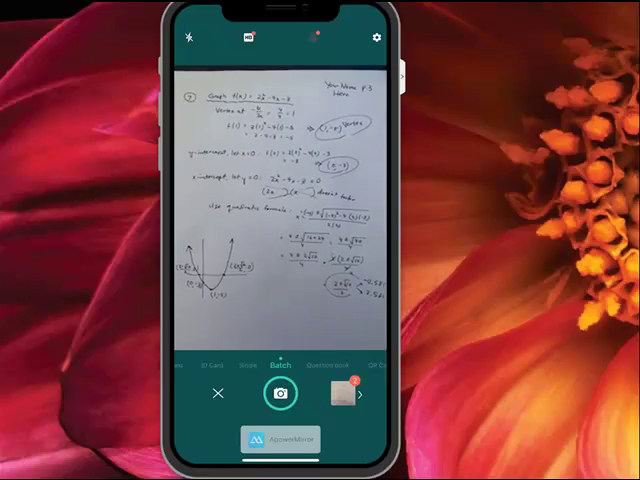
left_click(280, 391)
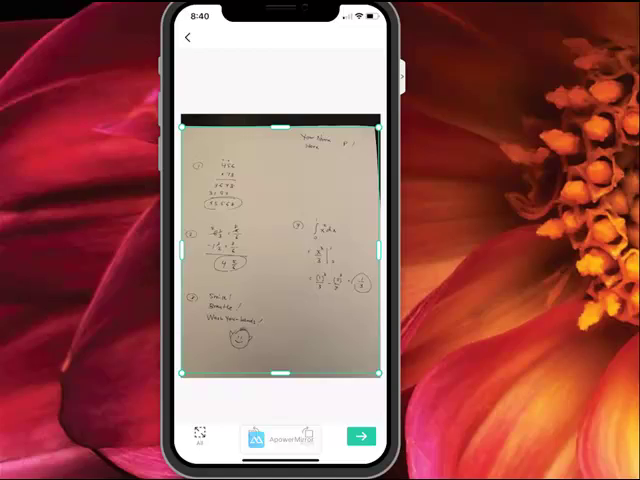
Accept the detected borders and preview the Original and Lighten filters.
left_click(360, 437)
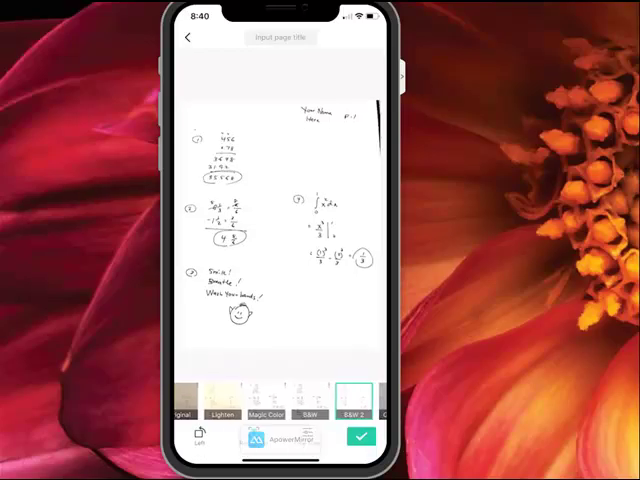
left_click(193, 388)
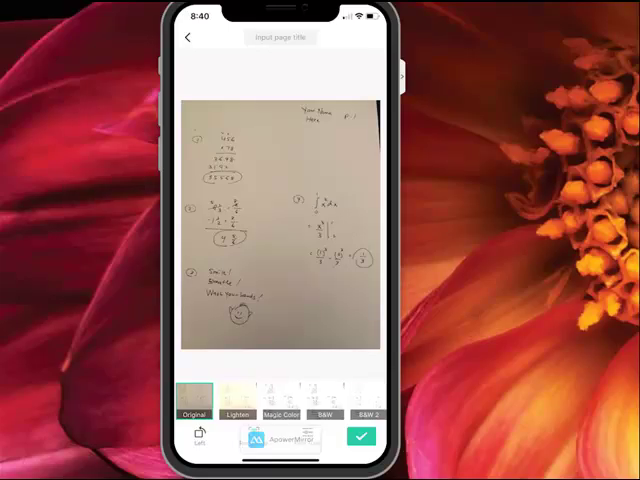
left_click(239, 390)
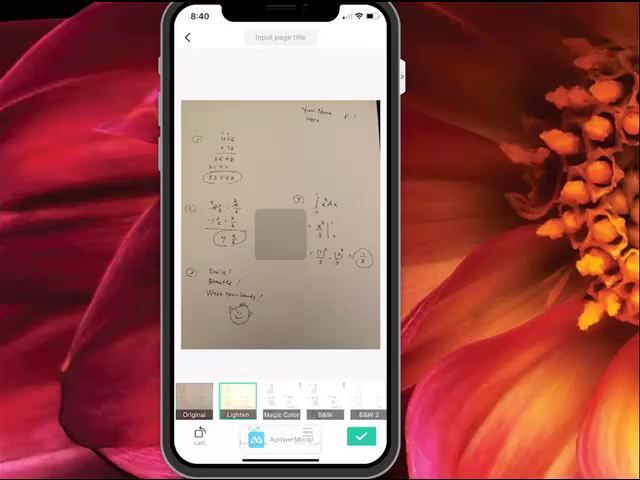
left_click(238, 410)
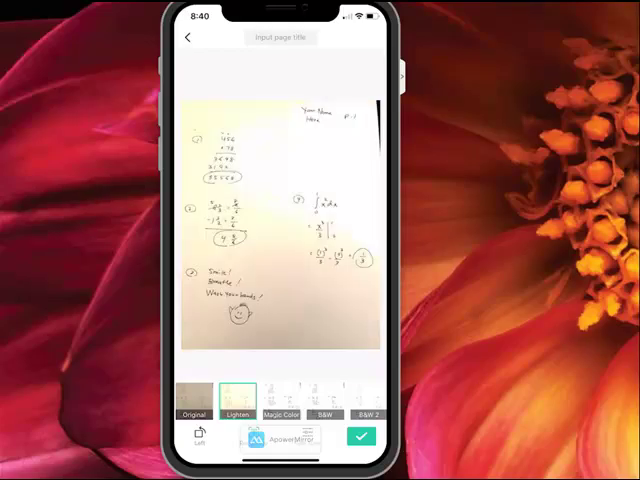
Compare Magic Color and B&W 2, then apply the plain B&W filter.
left_click(286, 398)
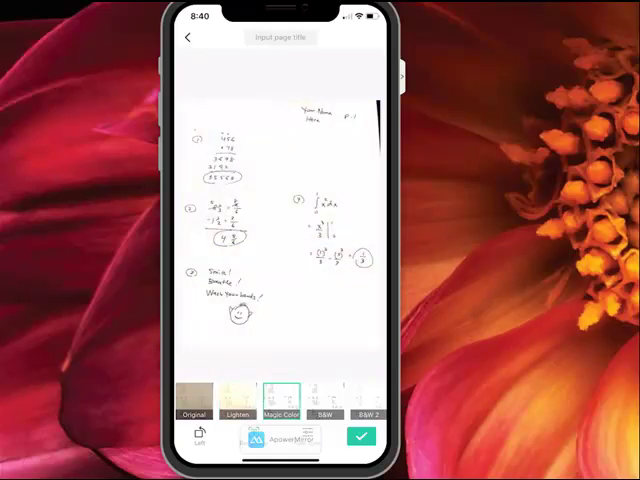
left_click(325, 398)
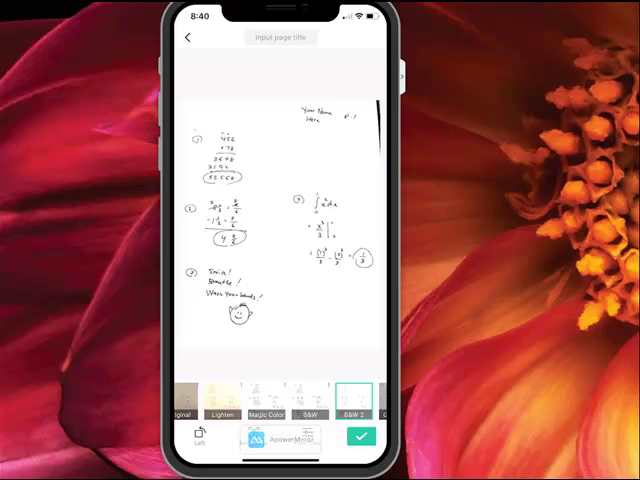
left_click(308, 390)
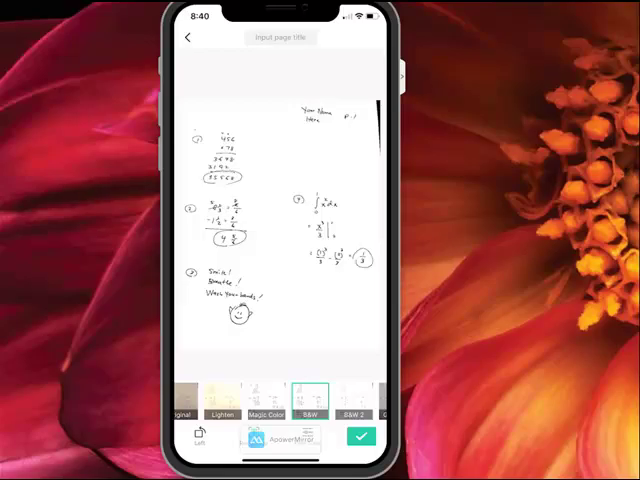
left_click(360, 435)
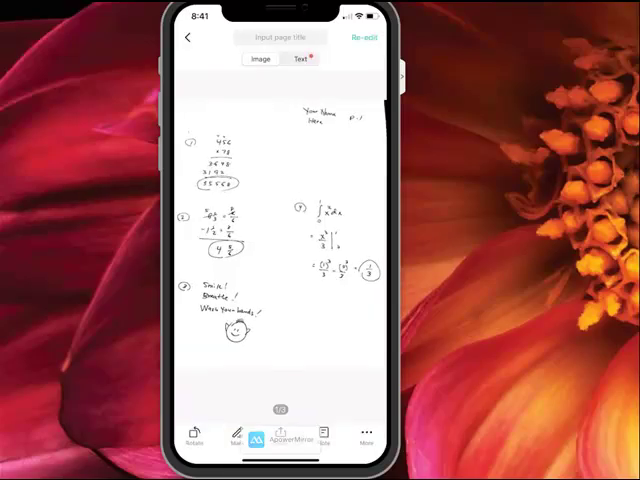
Swipe through pages 1–3 and zoom in on page 3 for review.
scroll("left", 3)
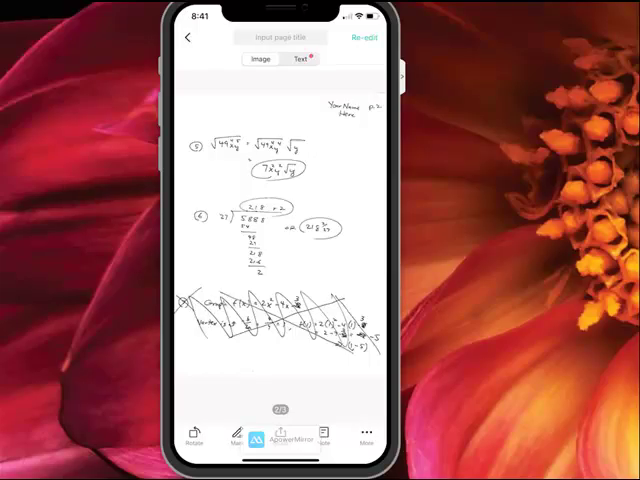
scroll("left", 3)
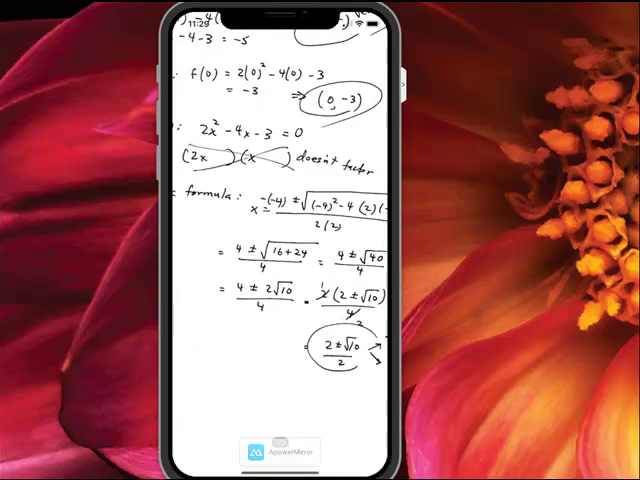
scroll("down", 3)
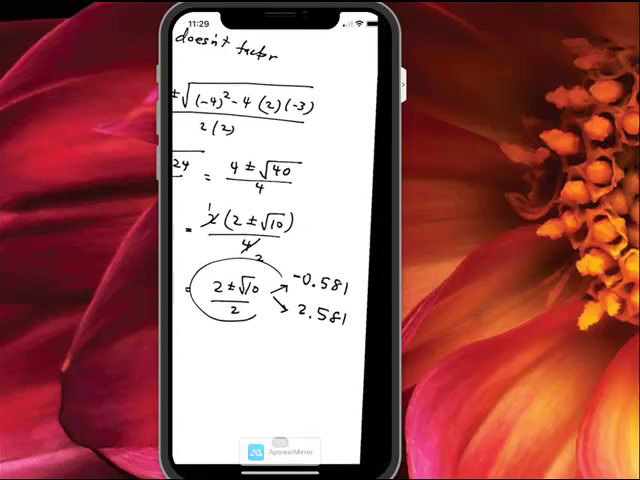
scroll("down", 3)
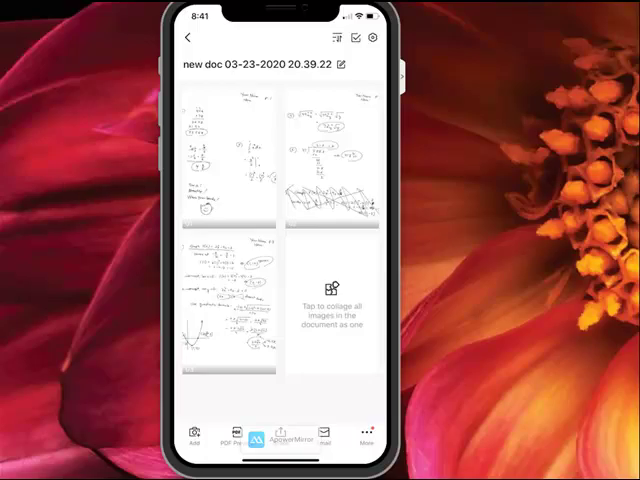
Rename the document to 'John Smith Math C140 #92994'.
left_click(189, 37)
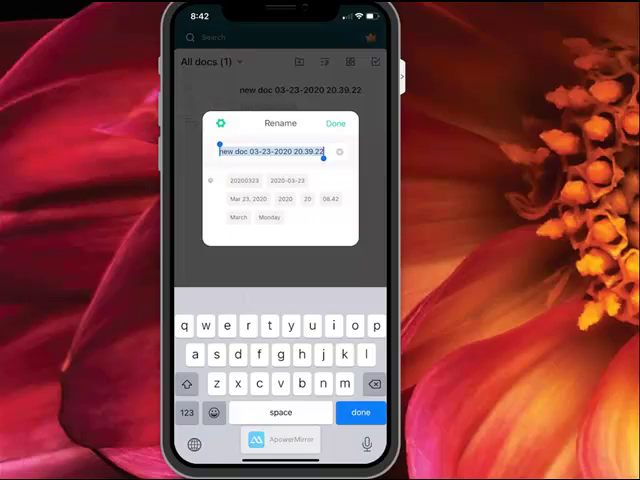
type("John Smith Math C140 #")
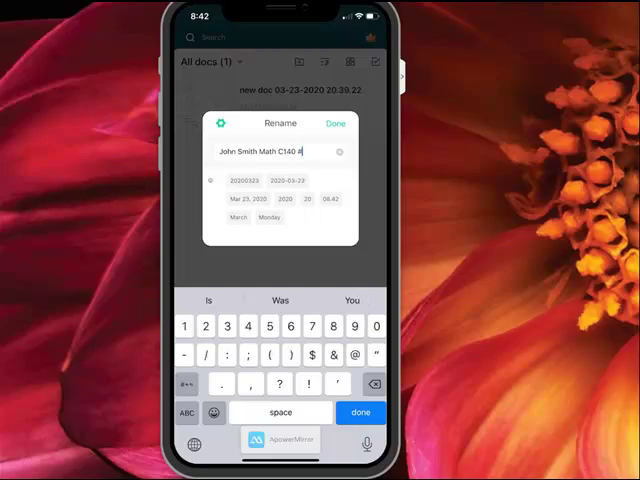
left_click(335, 123)
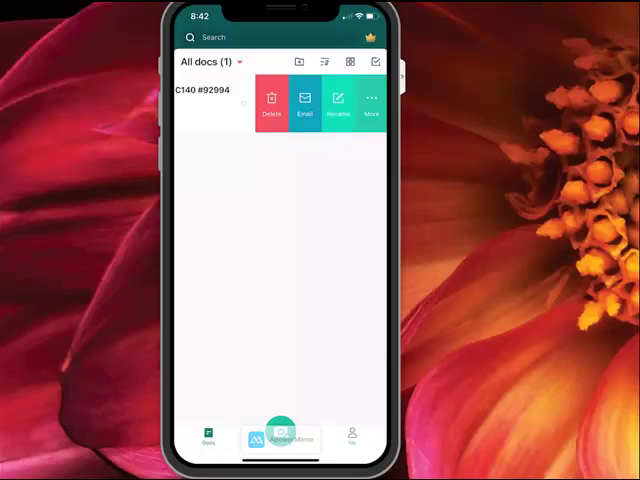
Email the document as a PDF to the instructor contact found by typing 'ffe'.
left_click(305, 105)
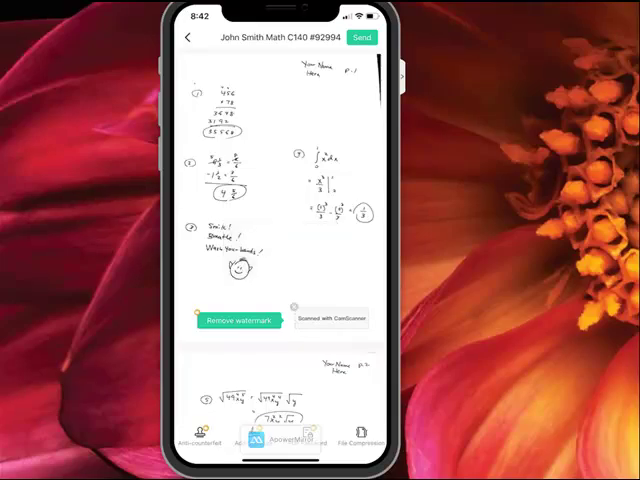
left_click(362, 38)
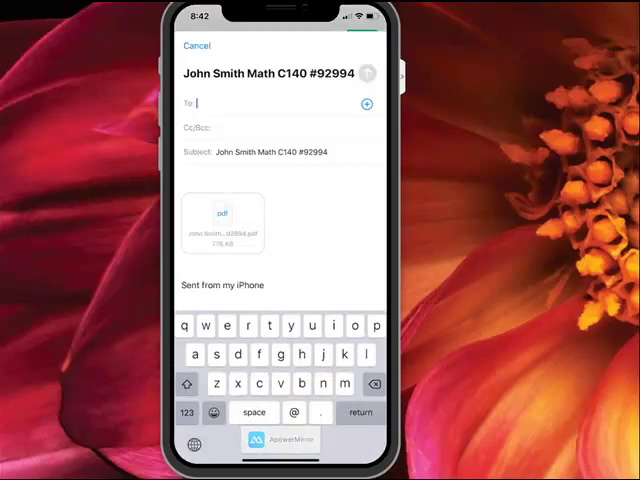
type("ffe")
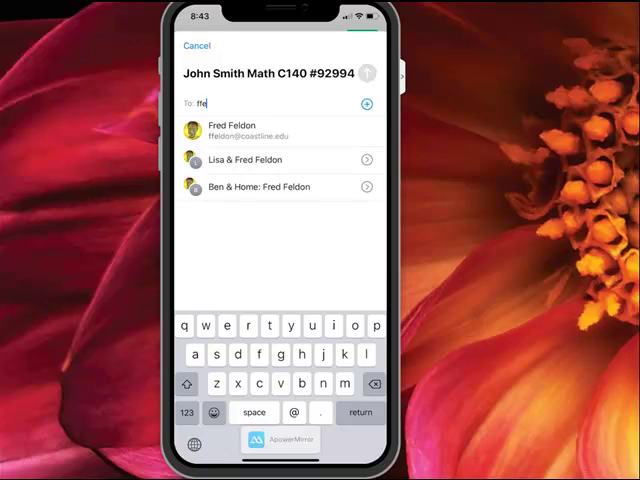
left_click(233, 130)
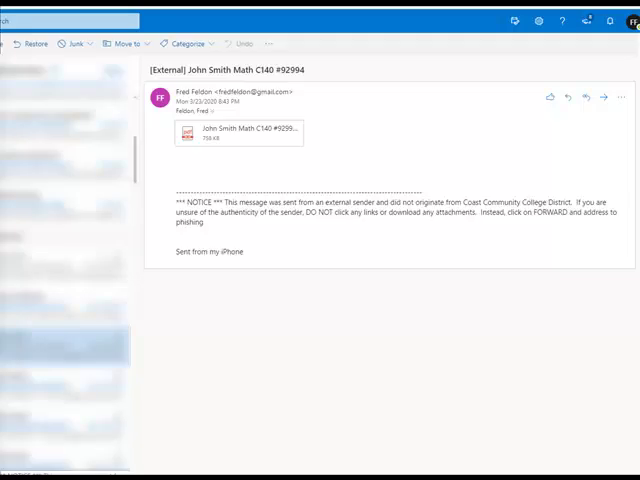
mouse_move(258, 138)
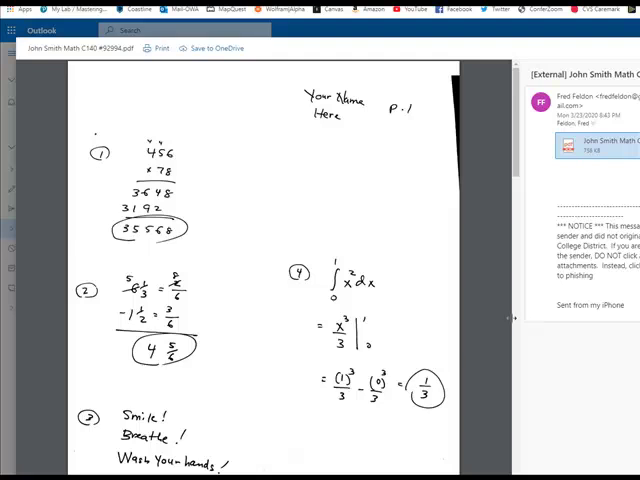
Scroll through the attached PDF to the quadratic-graph work on page three.
scroll("down", 3)
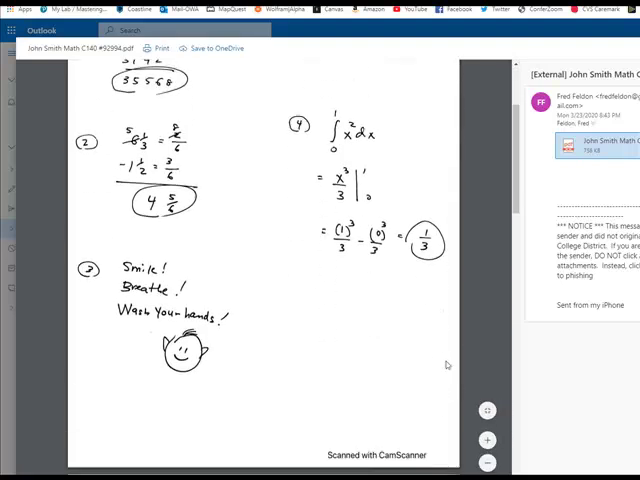
scroll("down", 3)
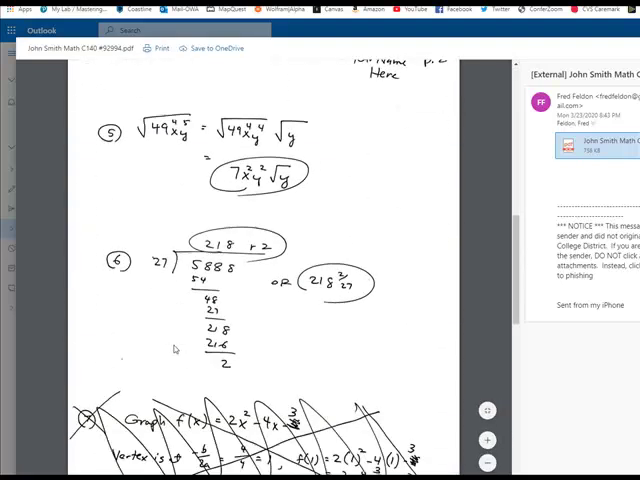
scroll("down", 3)
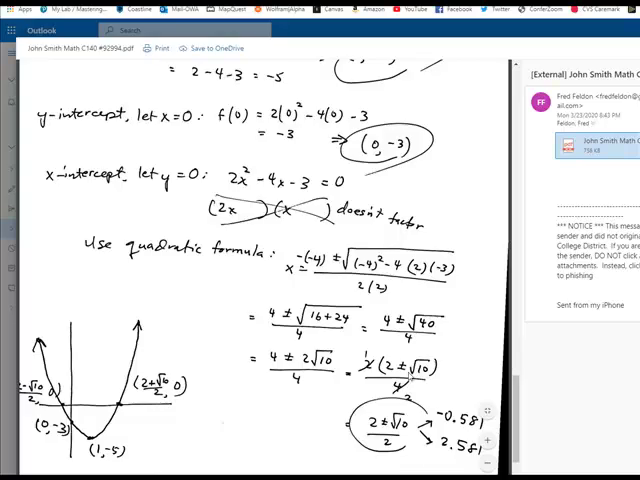
mouse_move(580, 378)
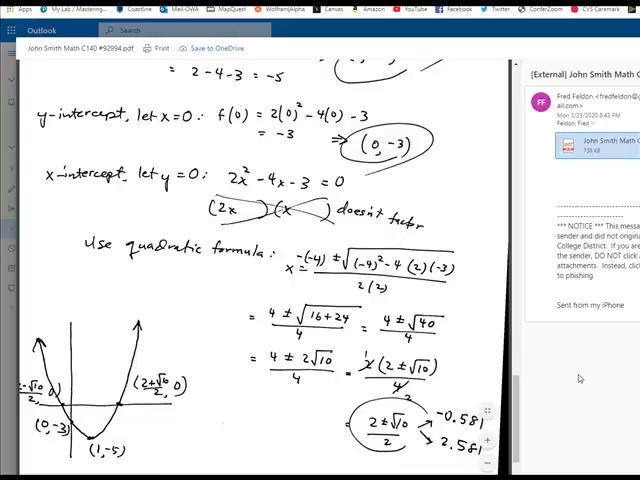